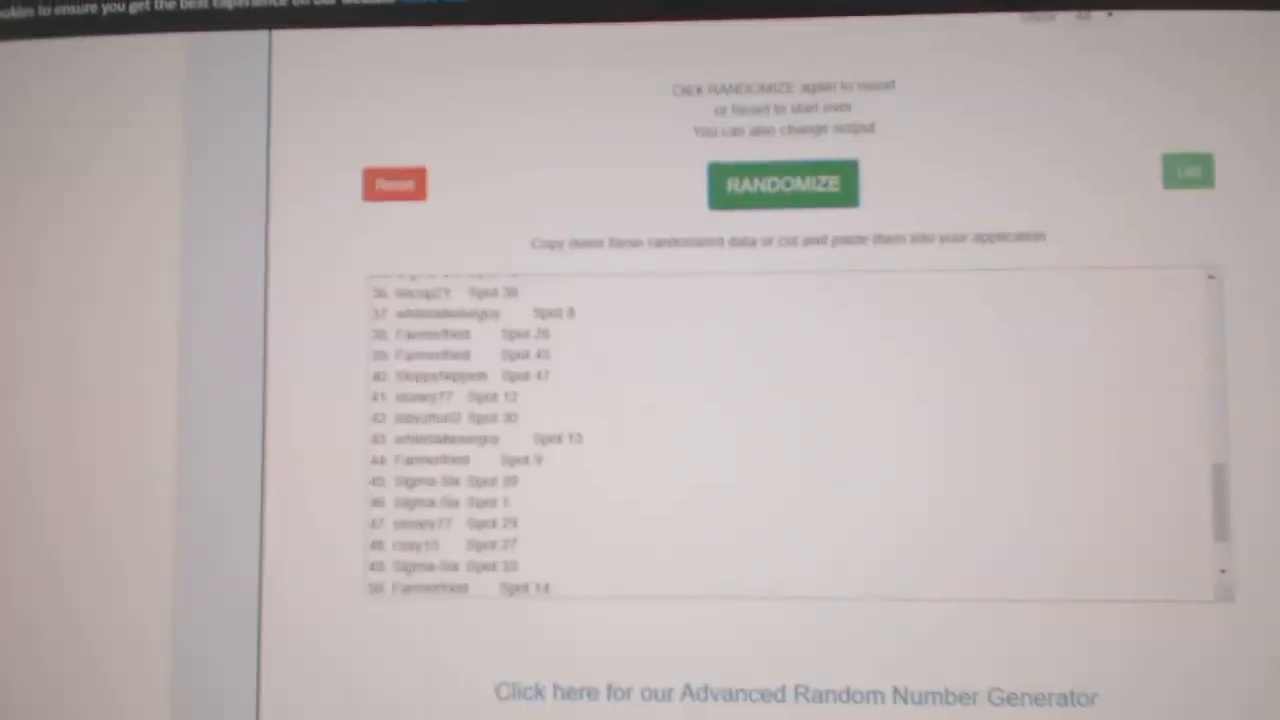
Randomize the participant and spot list three times for a fresh spot order.
left_click(782, 184)
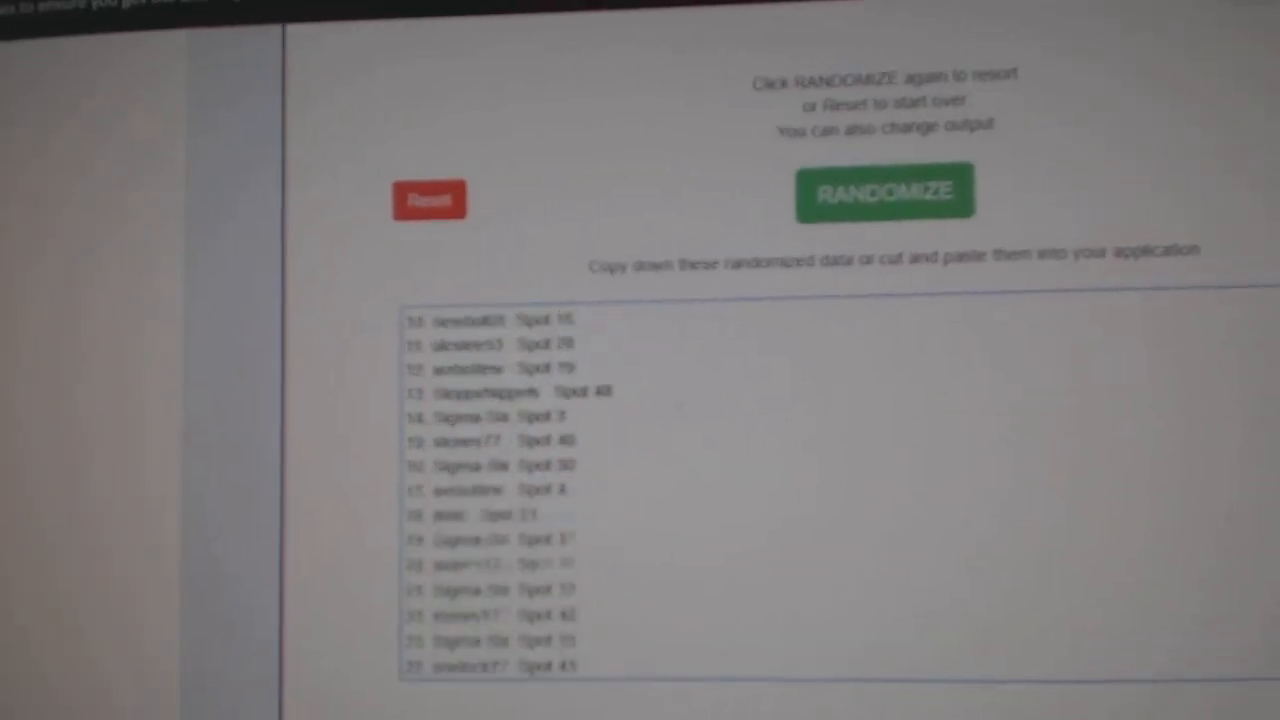
left_click(842, 265)
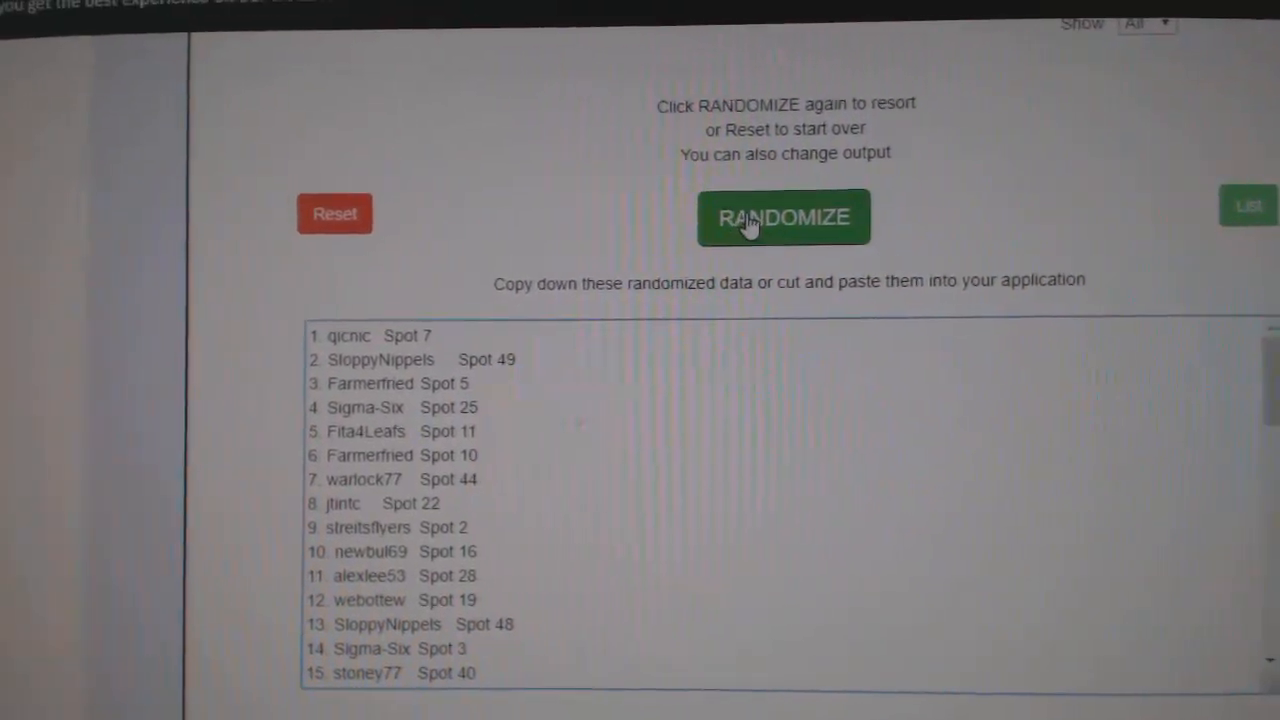
left_click(784, 218)
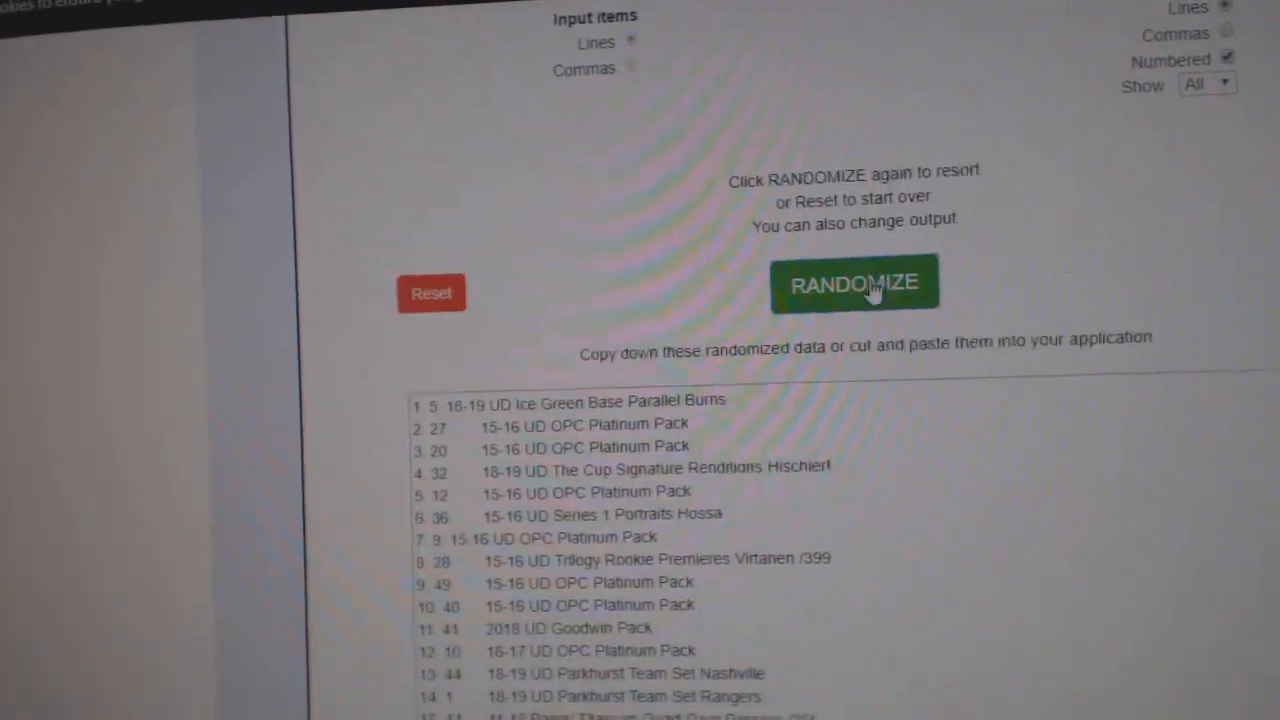
Randomize the hockey card item list and select the shuffled card results for copying.
left_click(854, 283)
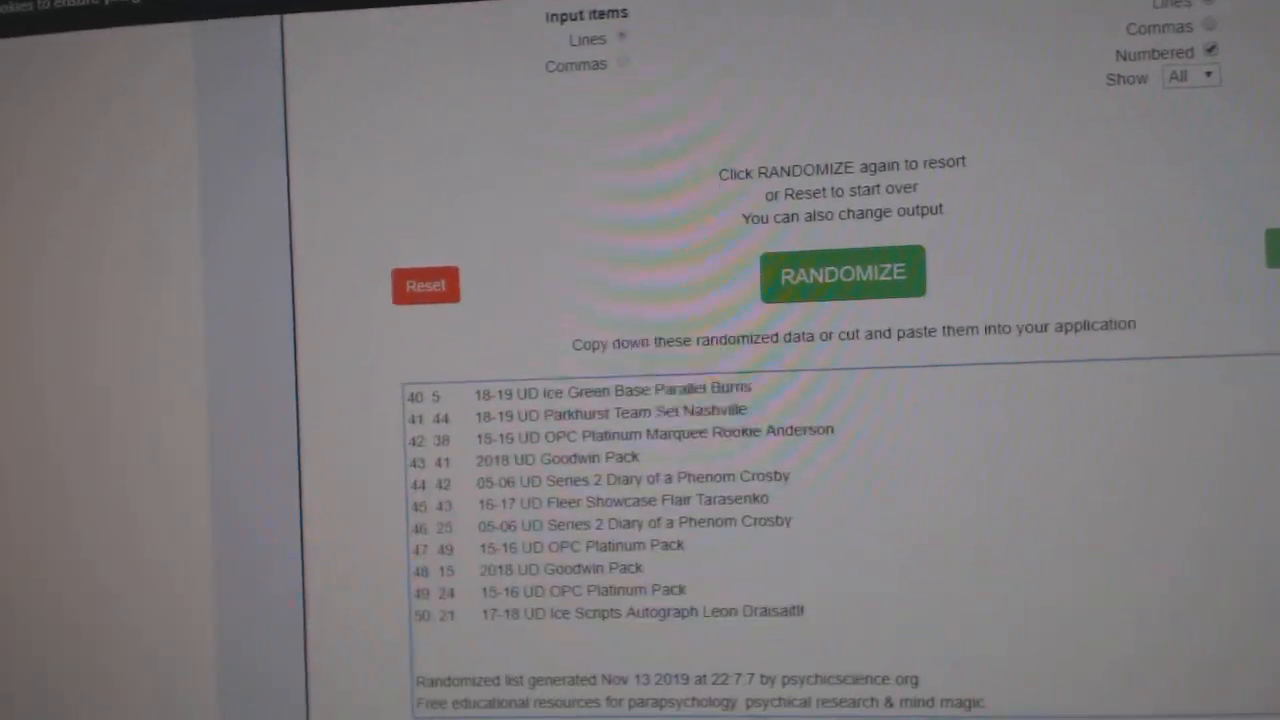
left_click_drag(685, 540, 840, 606)
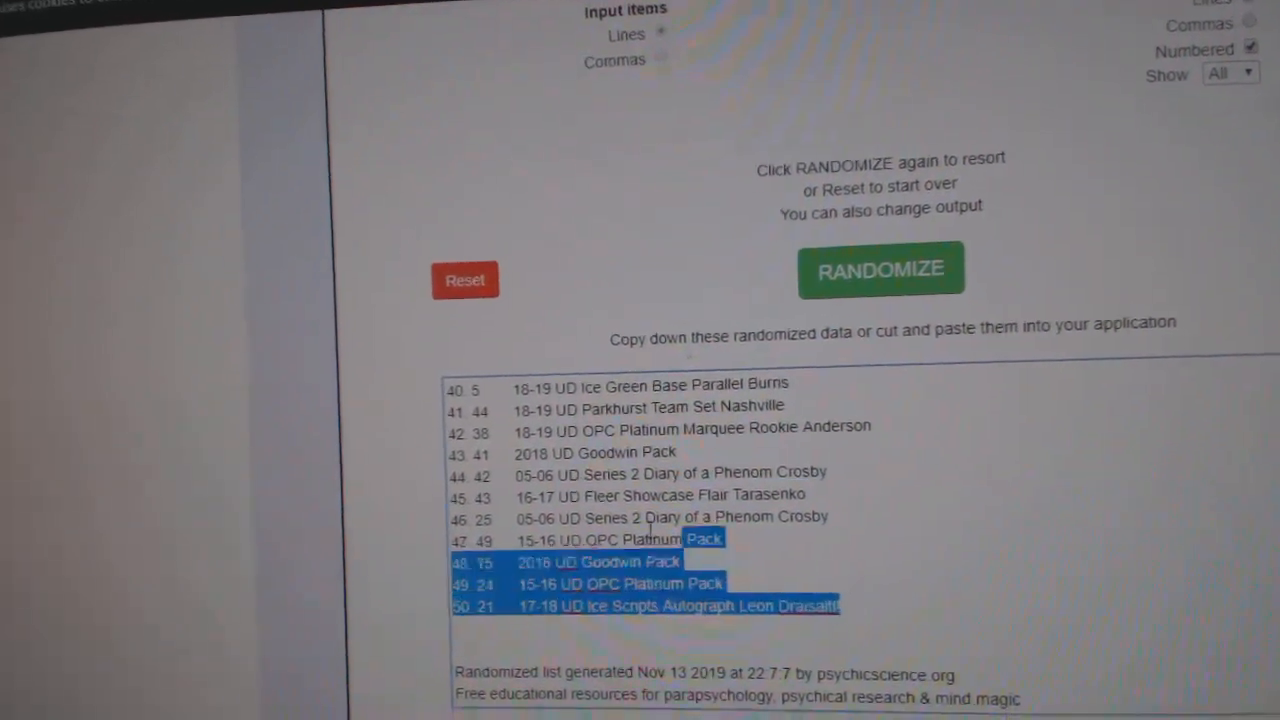
left_click(880, 268)
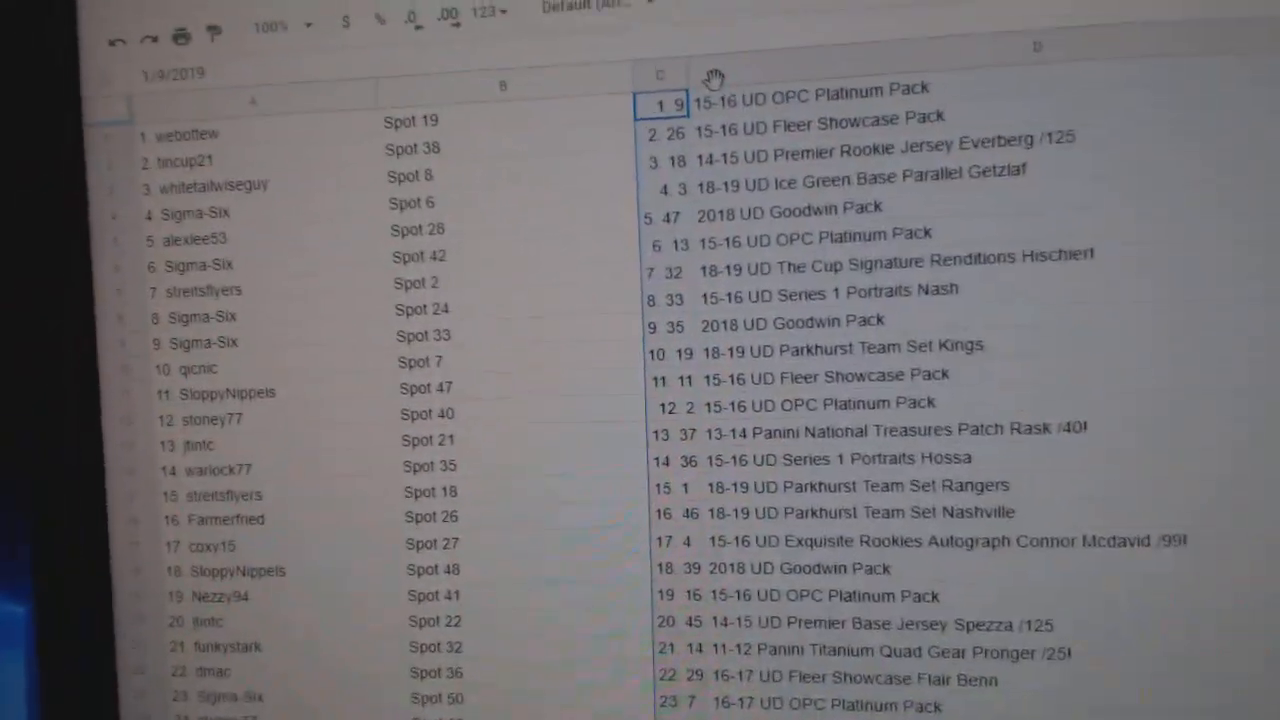
Select the Hischier big-hit row, then scroll down toward the Rask and McDavid rows.
left_click(900, 218)
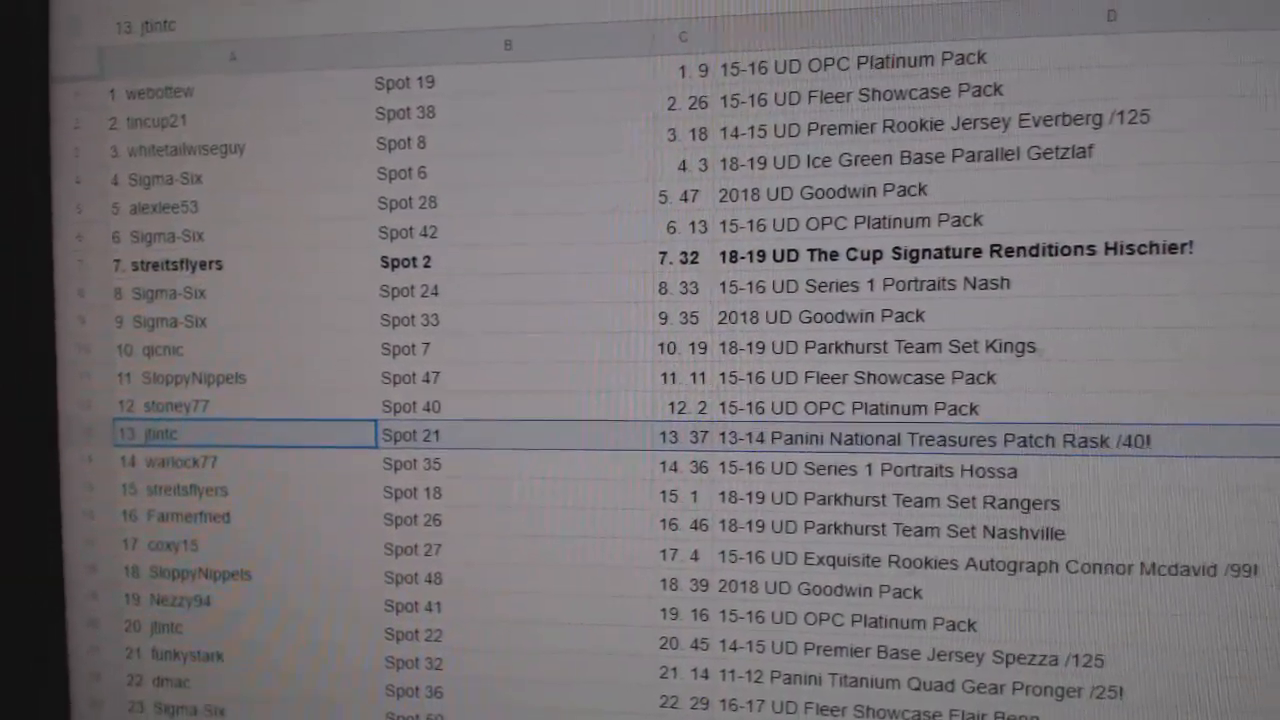
scroll("down", 3)
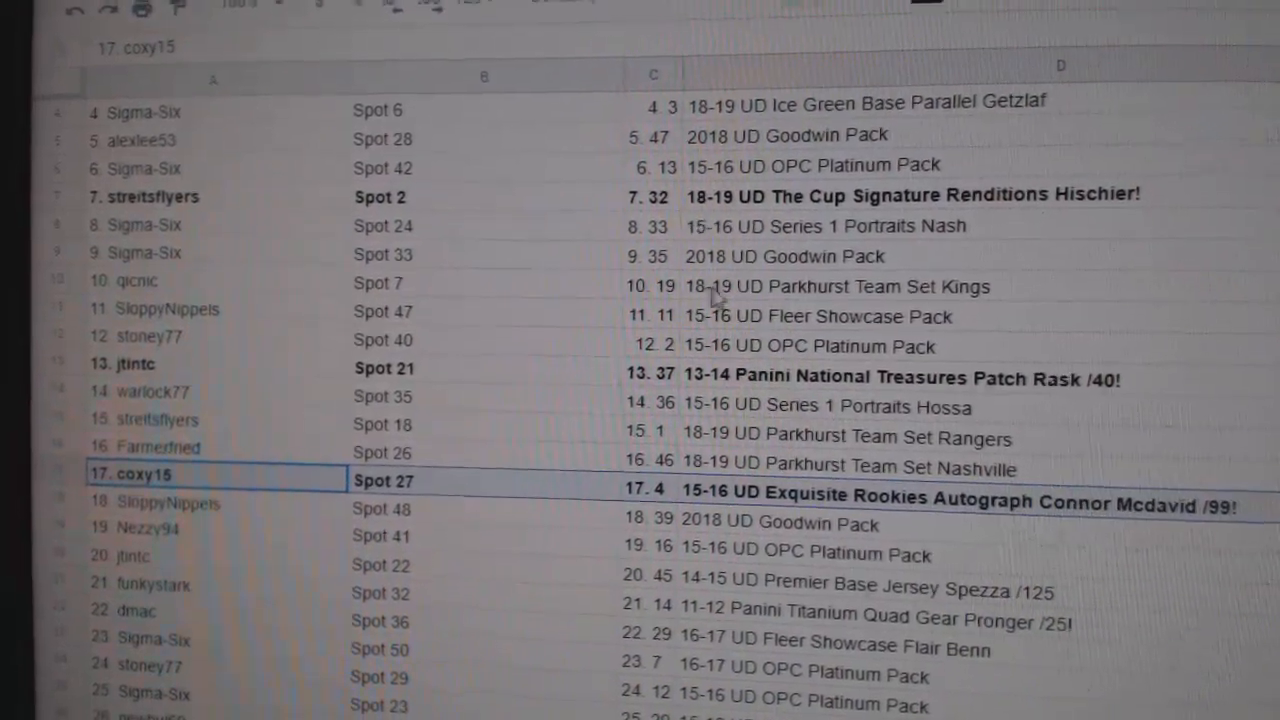
scroll("down", 3)
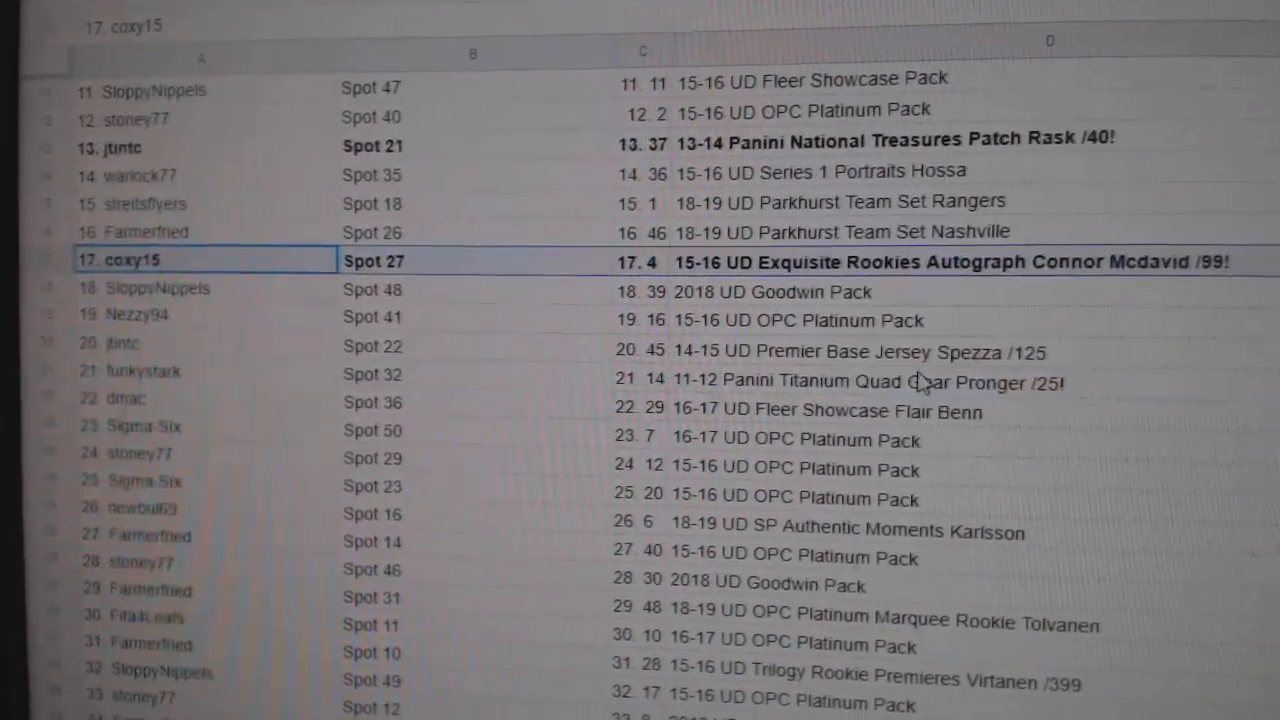